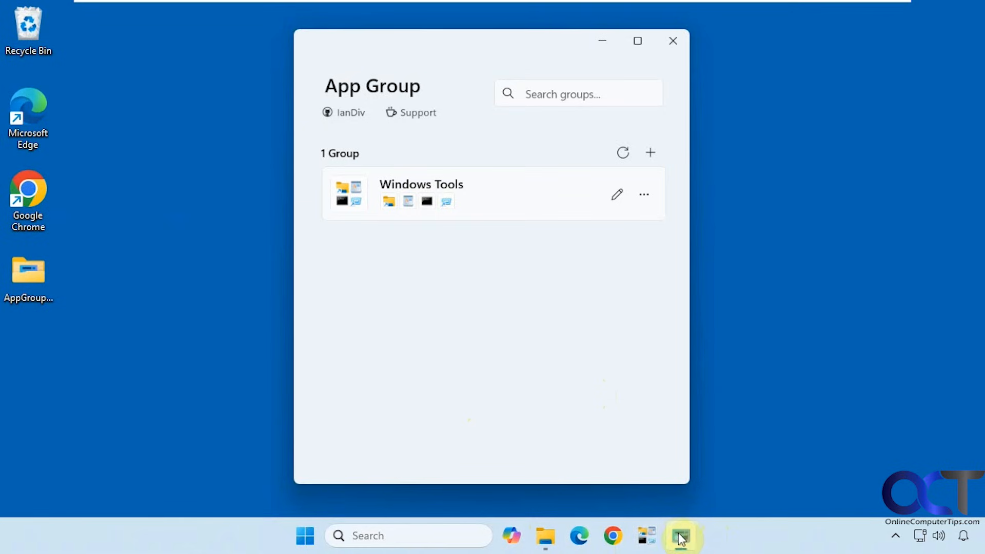
mouse_move(512, 374)
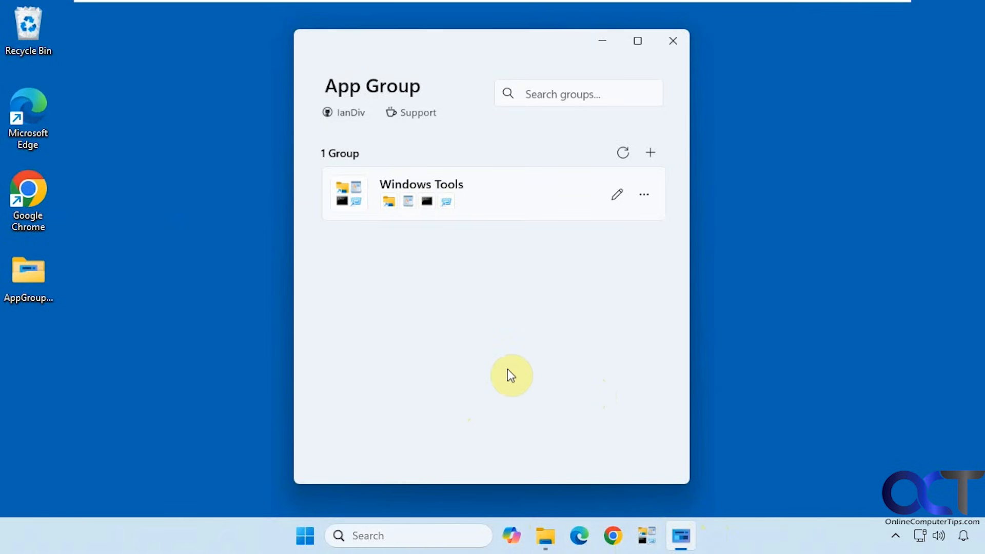
mouse_move(495, 360)
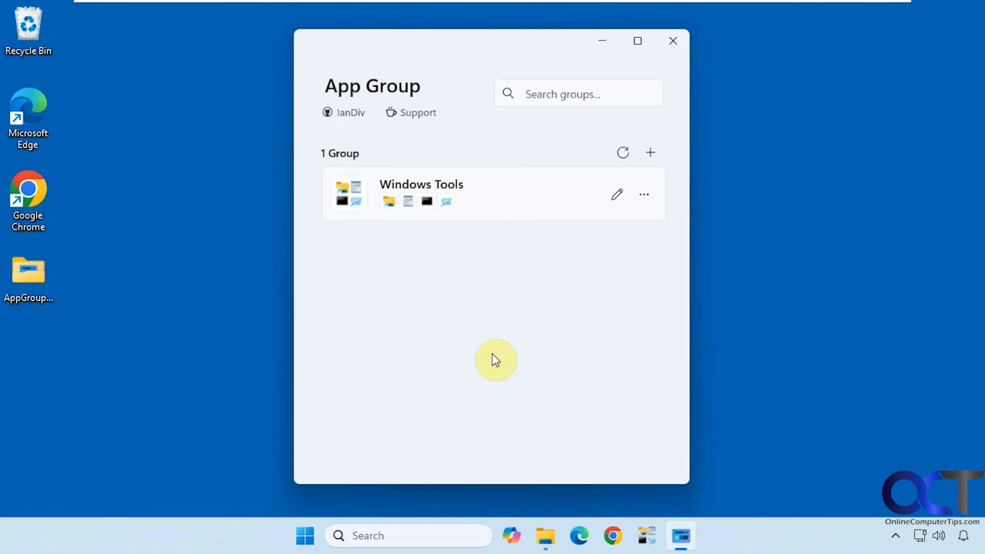
mouse_move(496, 341)
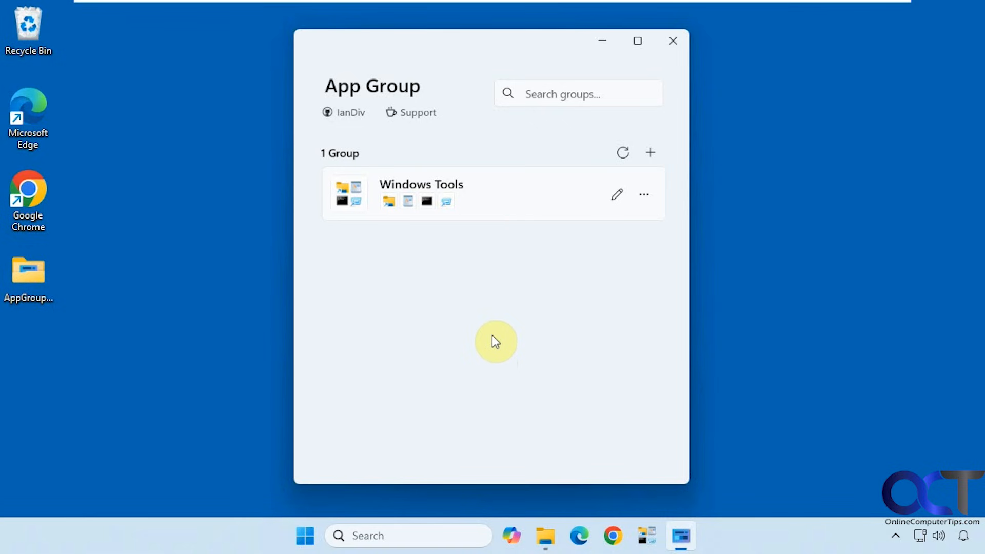
mouse_move(494, 333)
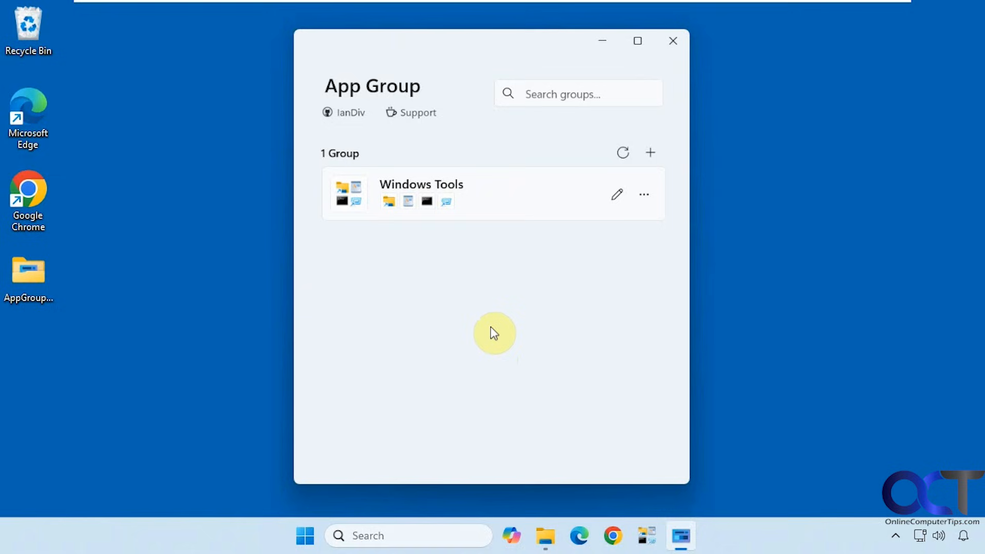
mouse_move(478, 298)
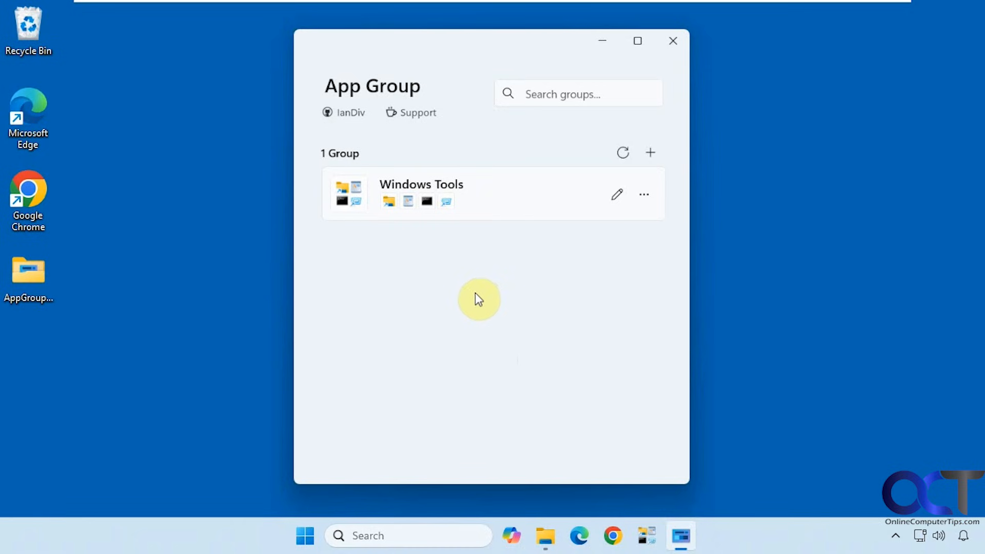
Launch Command Prompt from the Windows Tools taskbar launcher, then close it.
click(894, 535)
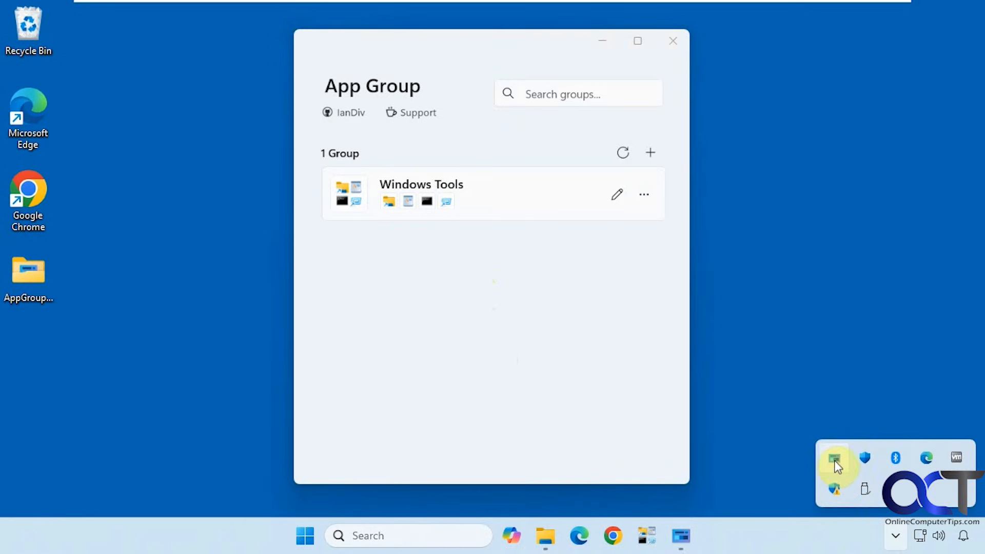
right_click(835, 459)
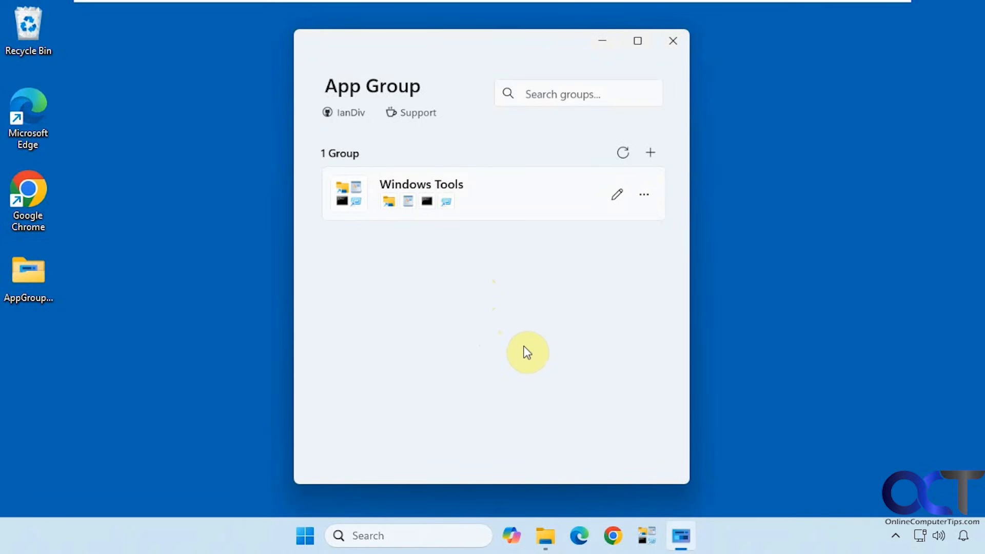
mouse_move(420, 226)
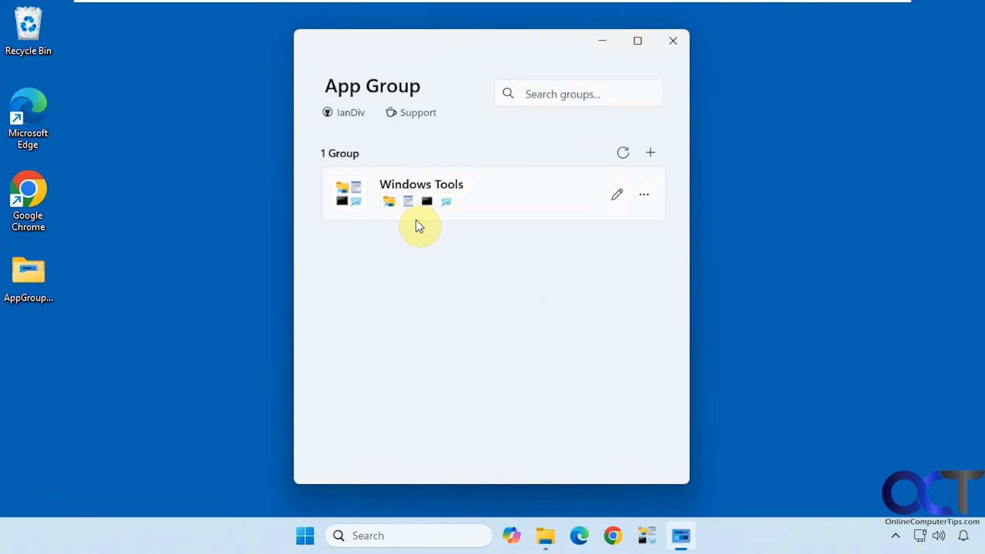
mouse_move(647, 535)
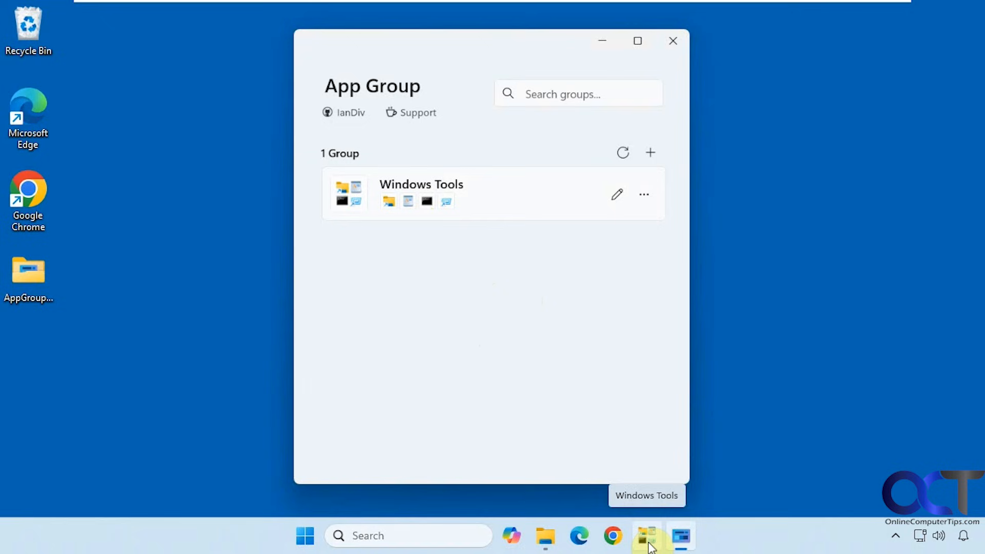
click(647, 536)
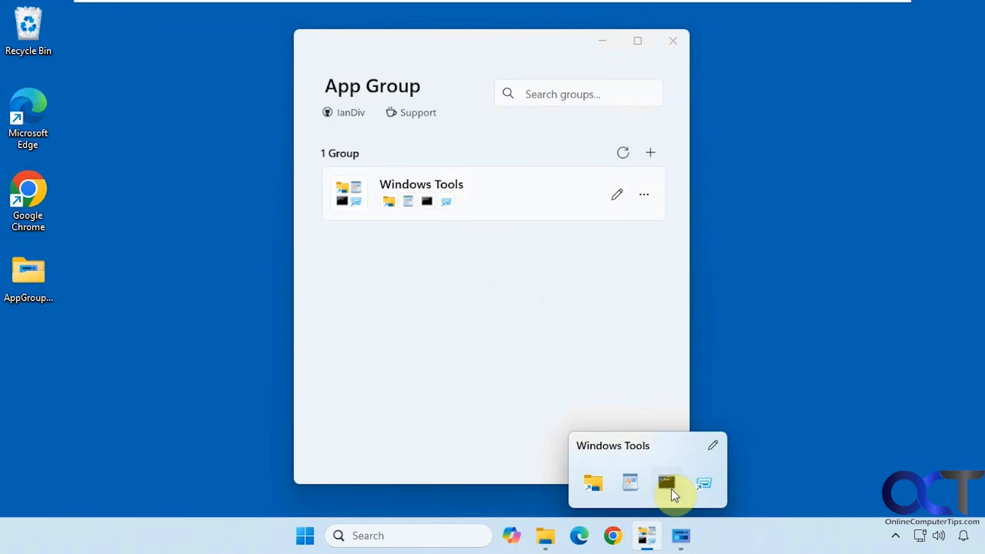
click(665, 482)
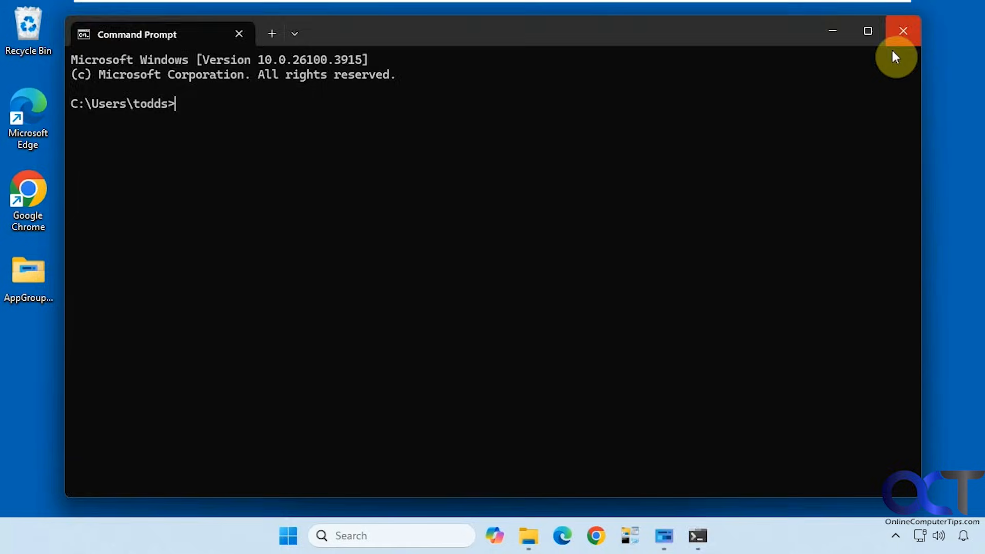
click(903, 30)
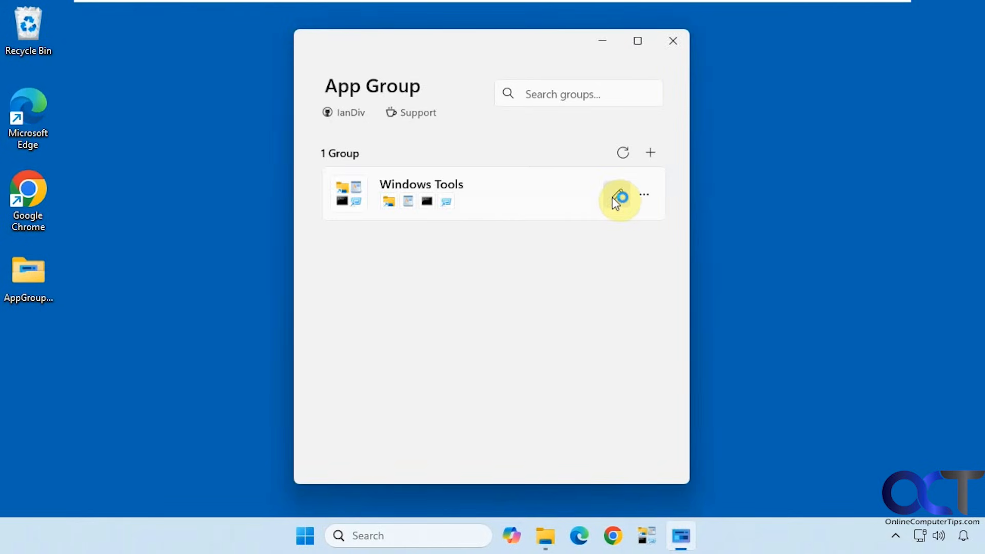
Hide the Windows Tools group's header and set its layout to one column.
click(621, 197)
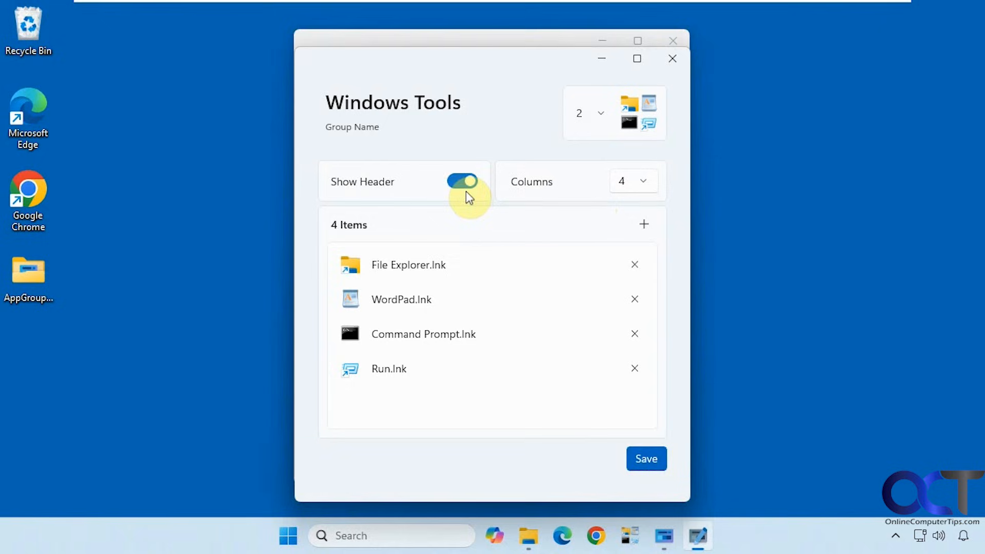
click(645, 458)
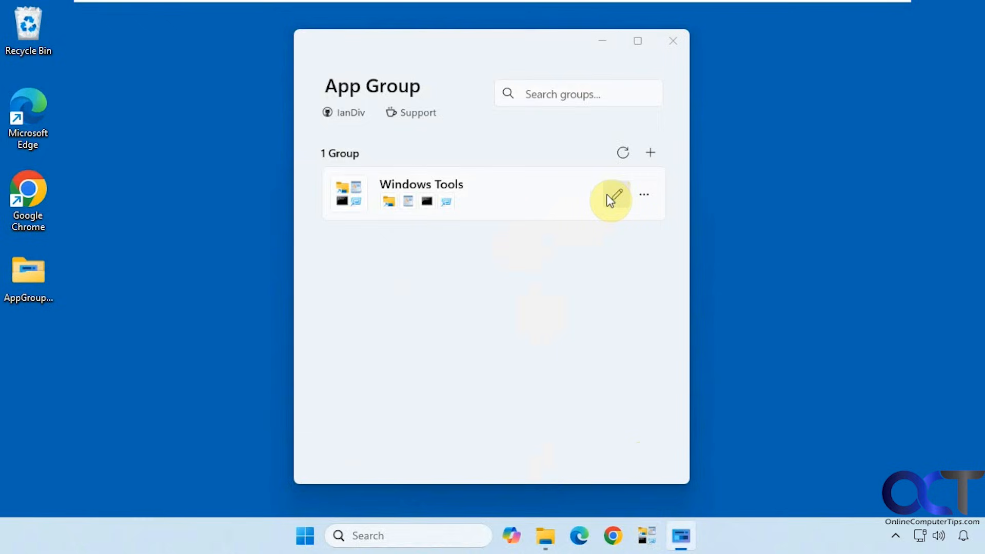
click(615, 194)
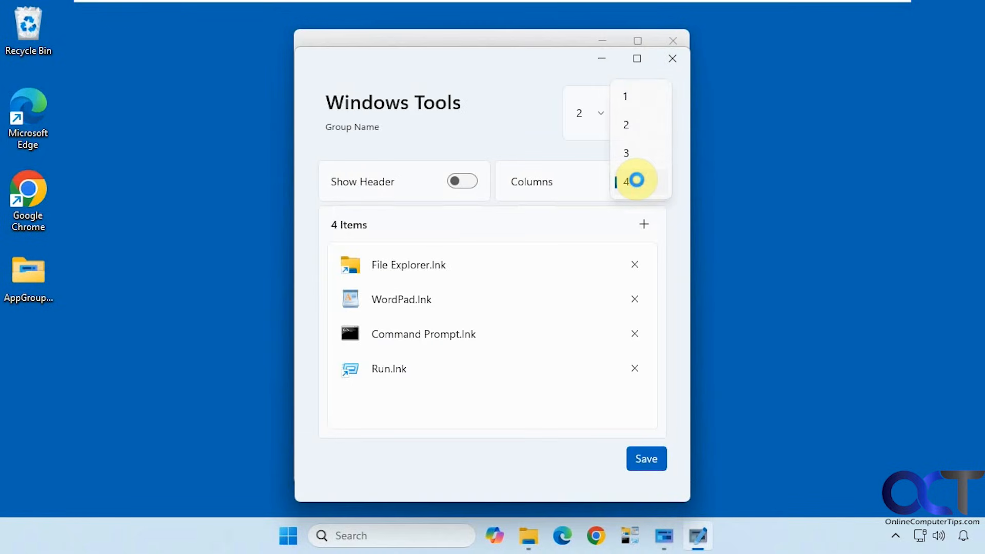
click(625, 96)
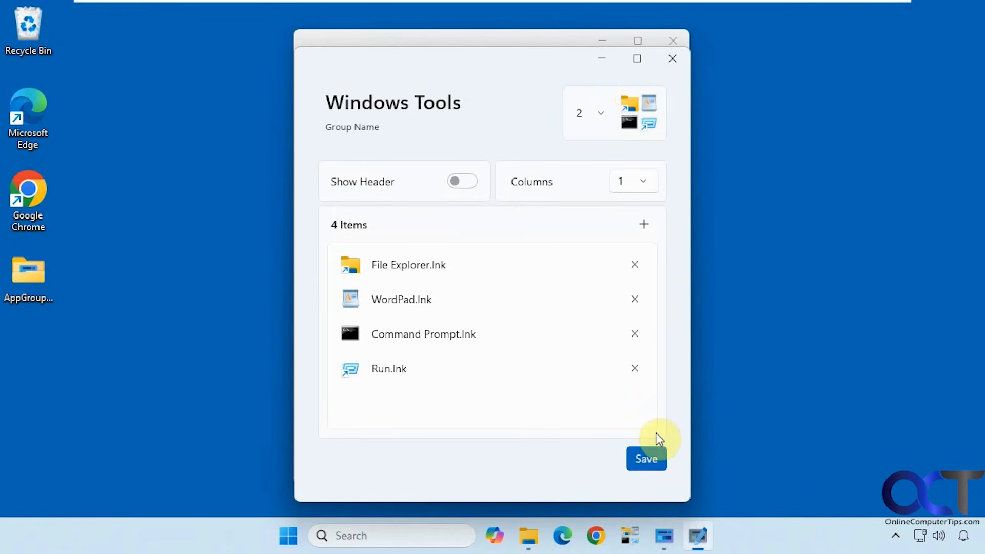
click(646, 458)
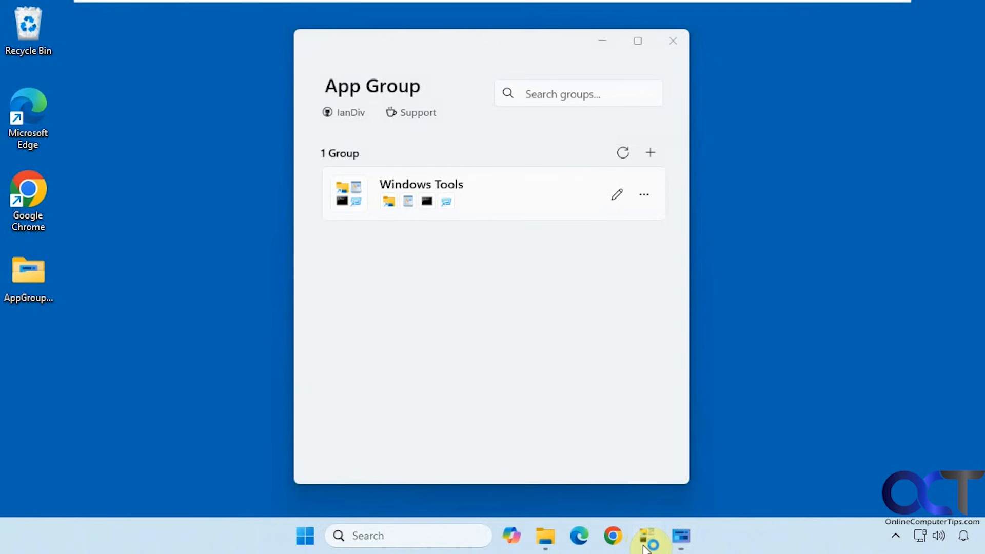
Check the launcher layout, then change Windows Tools to two columns and save.
click(643, 194)
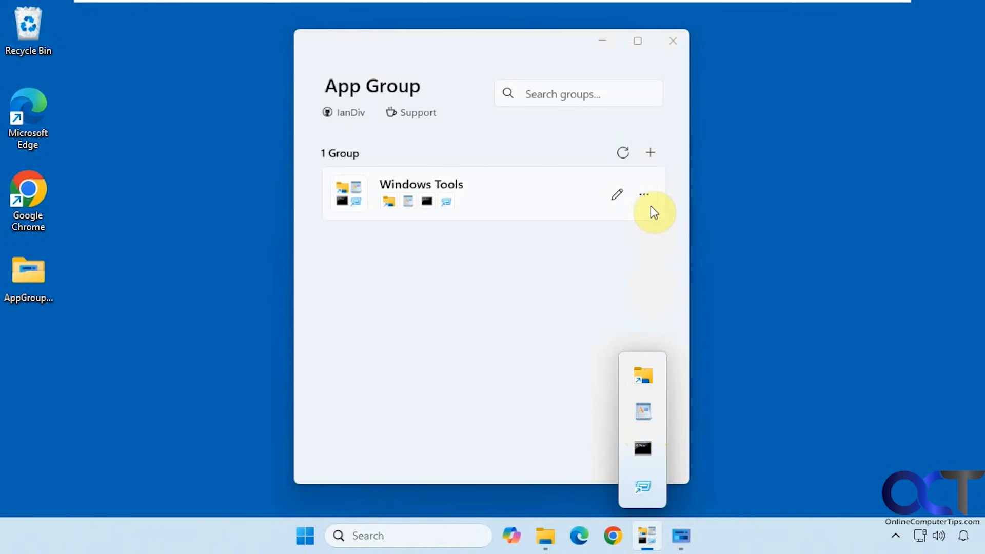
click(616, 194)
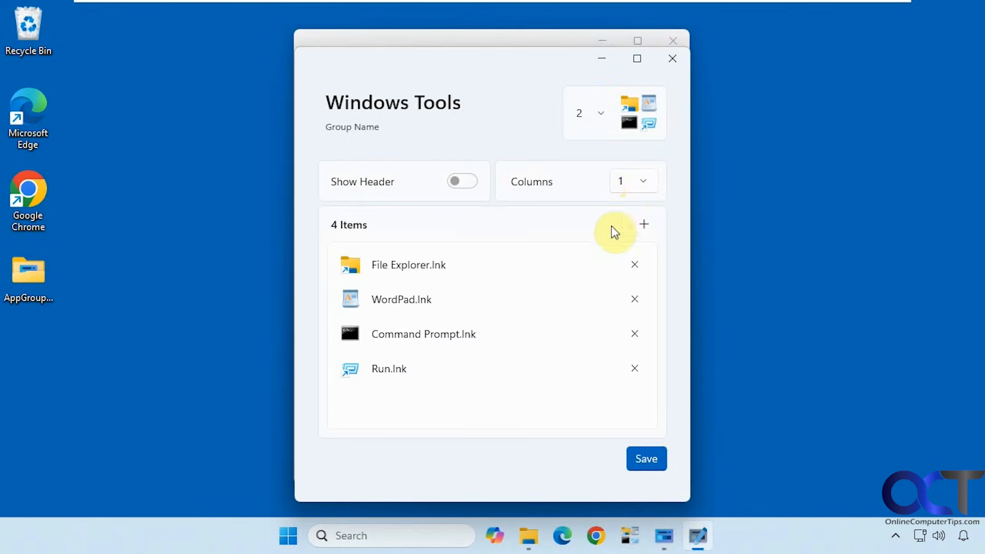
click(632, 181)
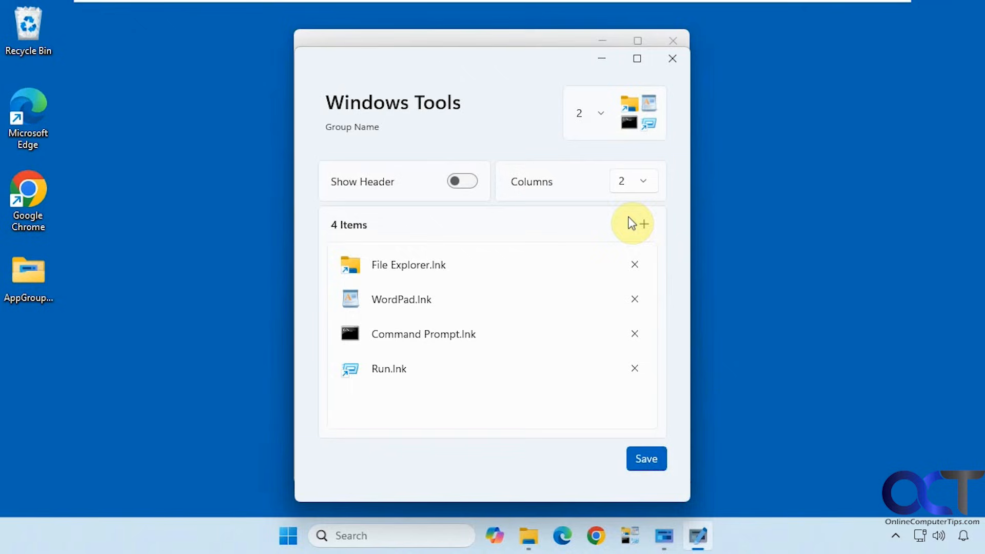
click(645, 458)
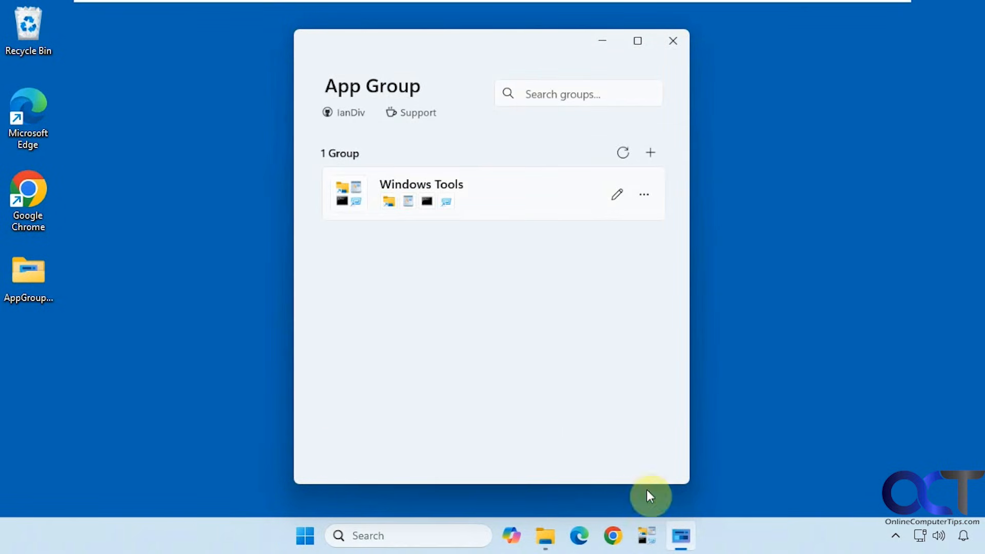
mouse_move(622, 326)
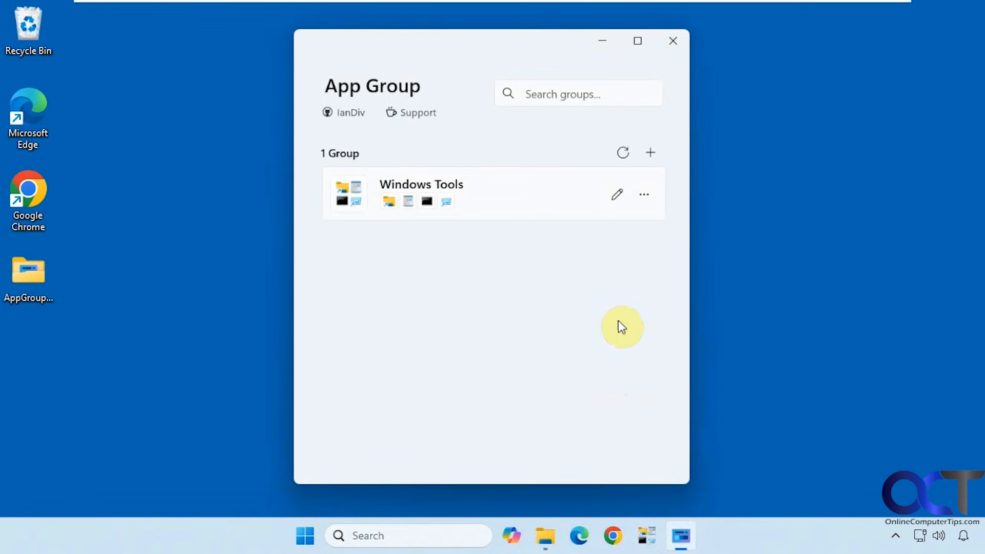
click(616, 193)
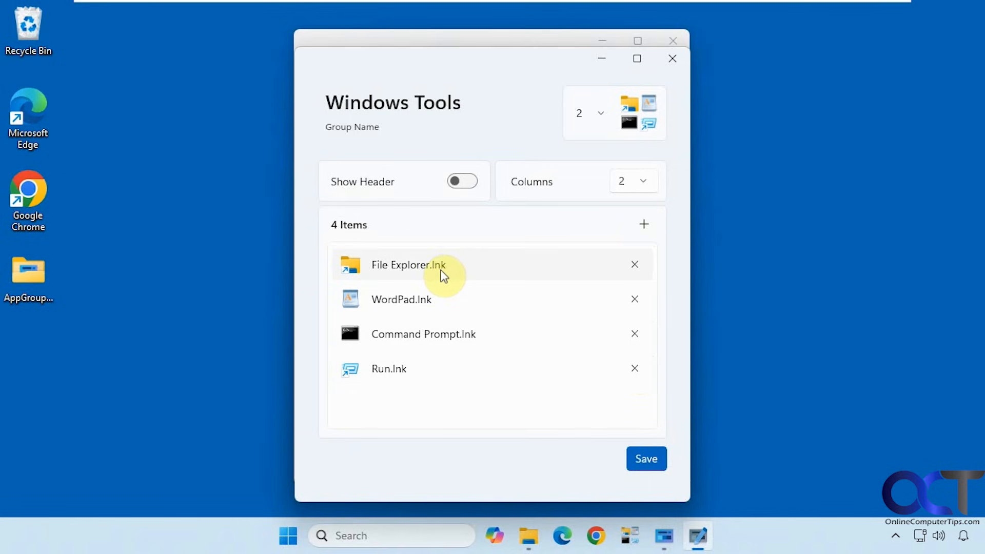
mouse_move(461, 272)
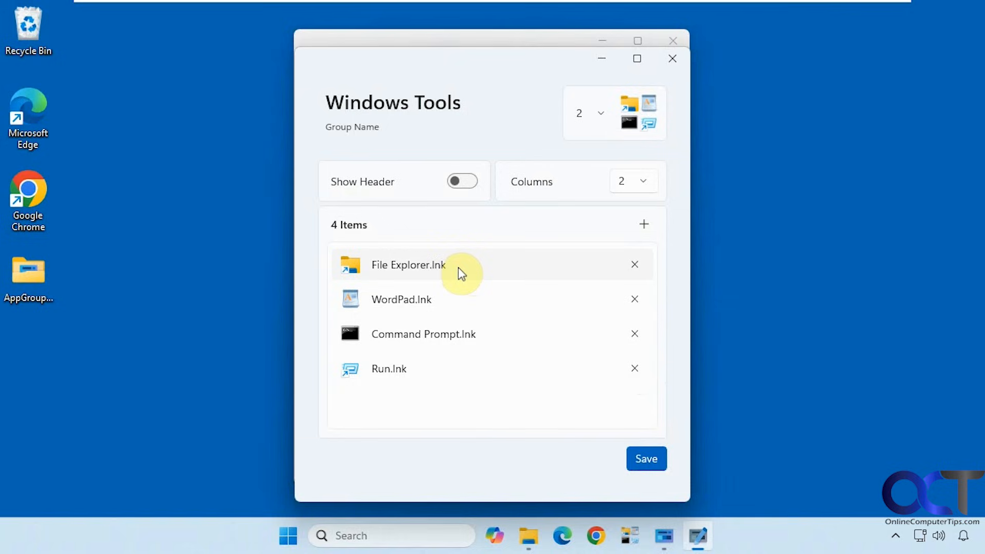
mouse_move(472, 275)
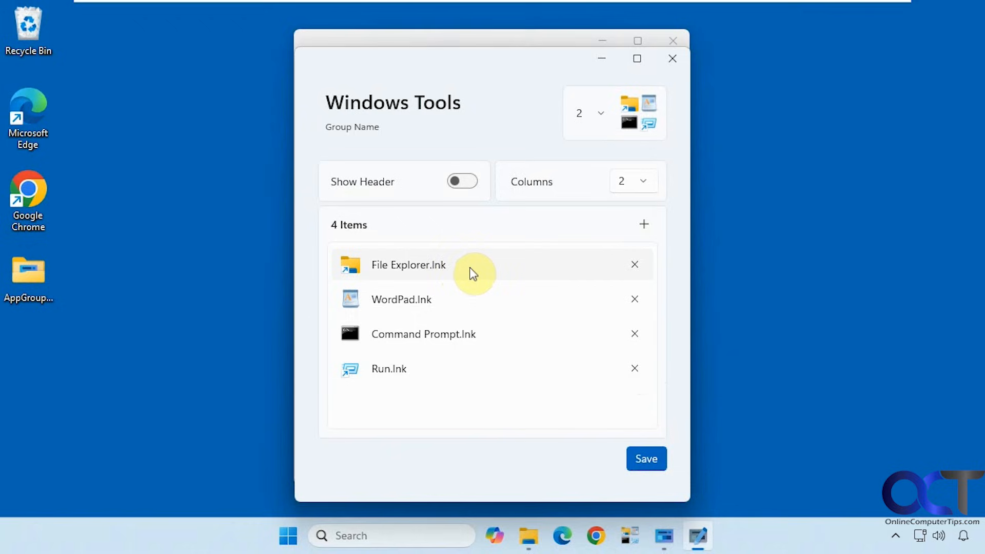
mouse_move(671, 58)
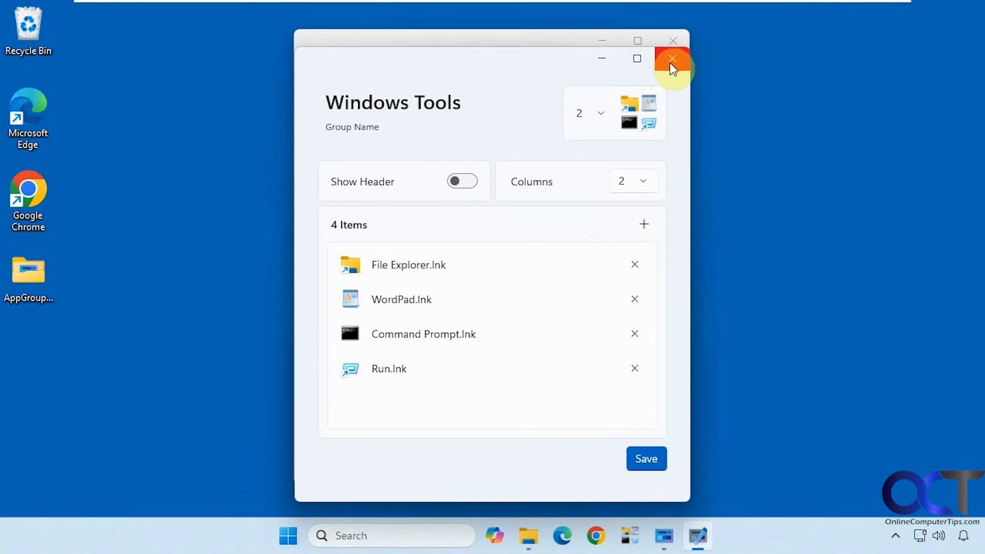
click(672, 59)
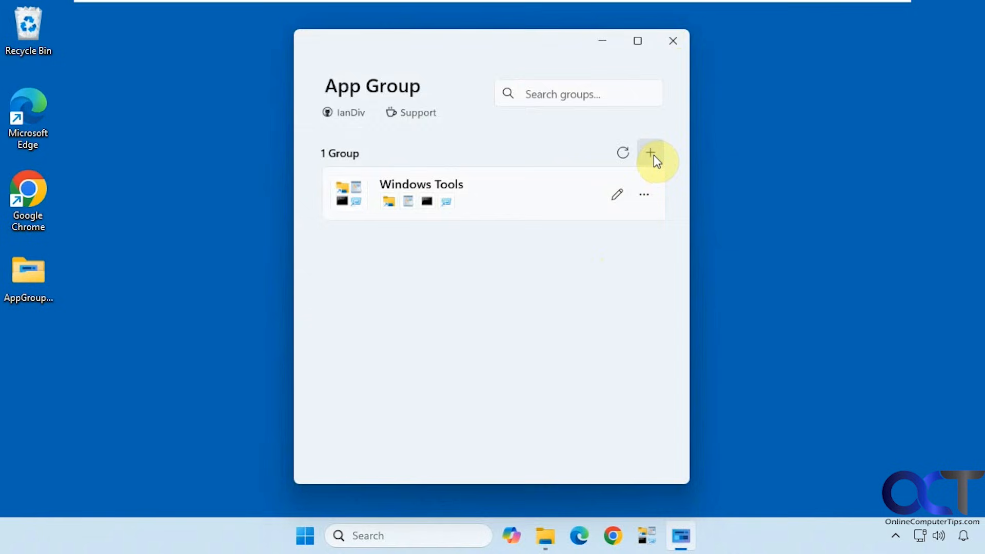
Create a new group containing OneNote, Outlook (classic), PowerPoint, Word and Excel shortcuts.
click(651, 153)
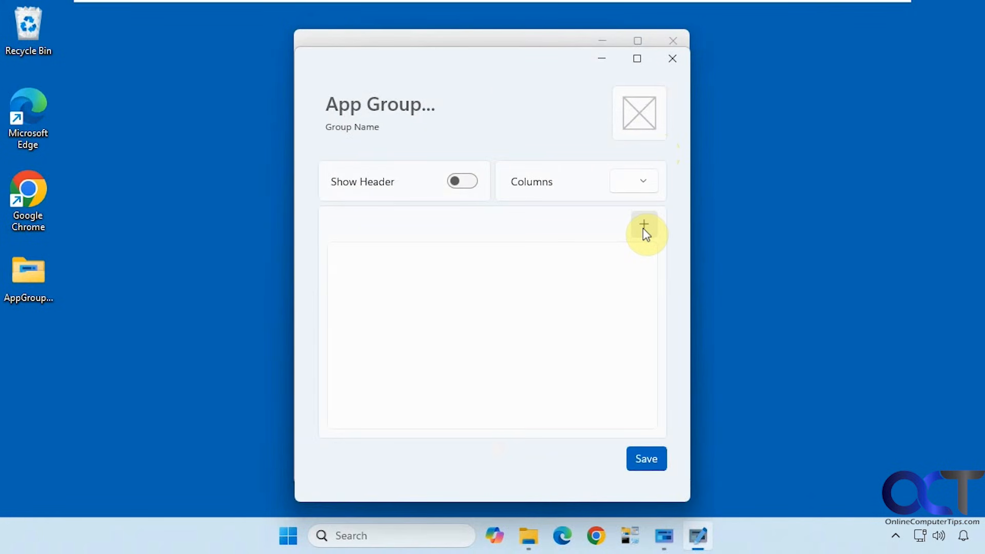
mouse_move(624, 313)
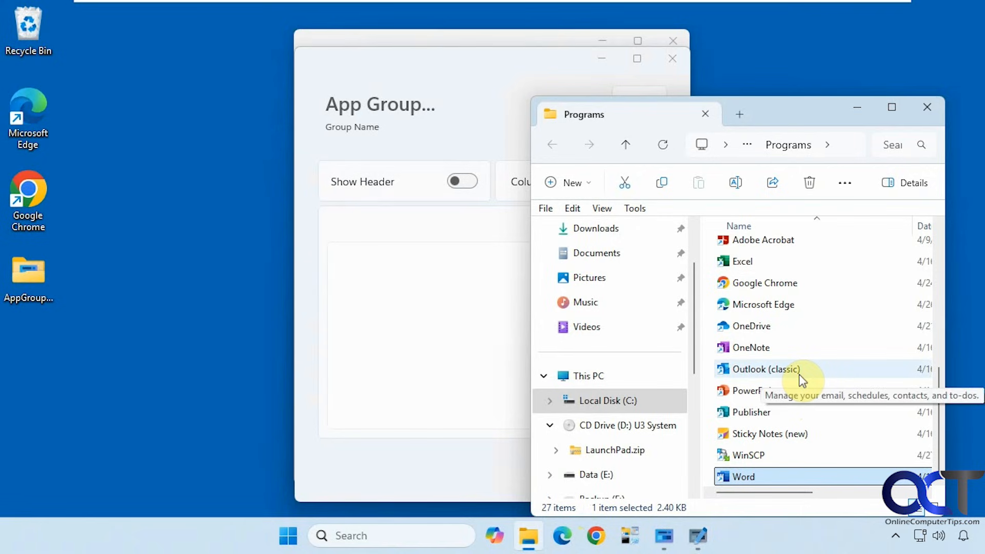
mouse_move(752, 412)
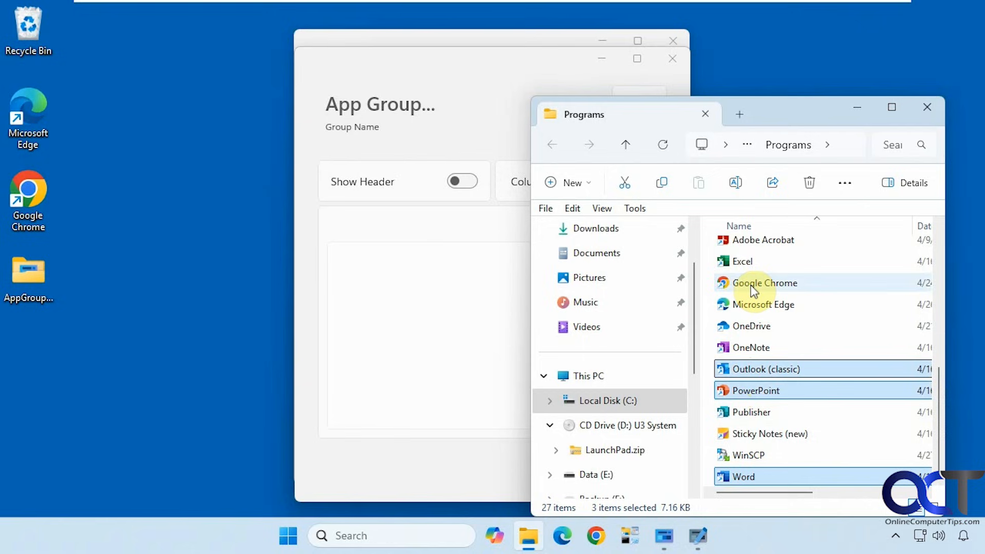
click(741, 261)
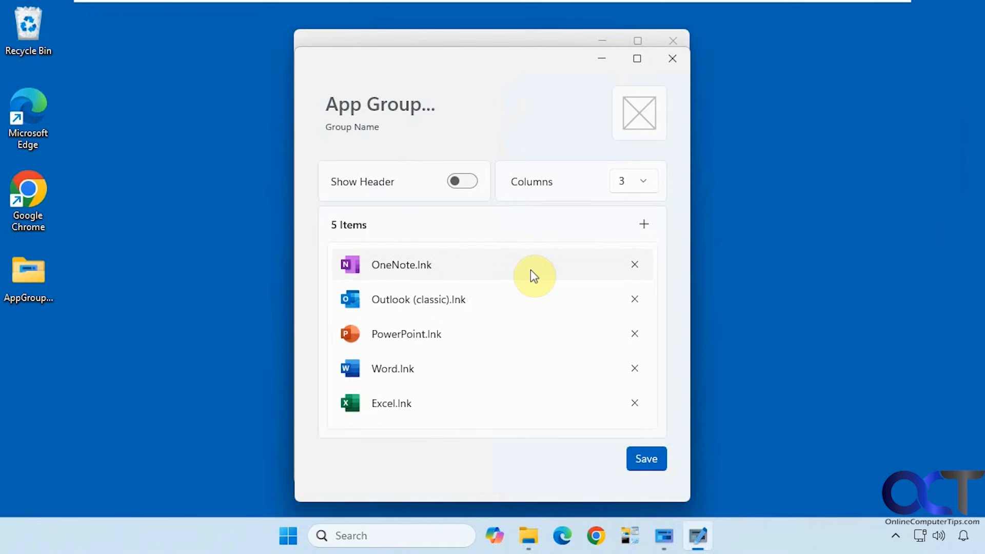
mouse_move(381, 127)
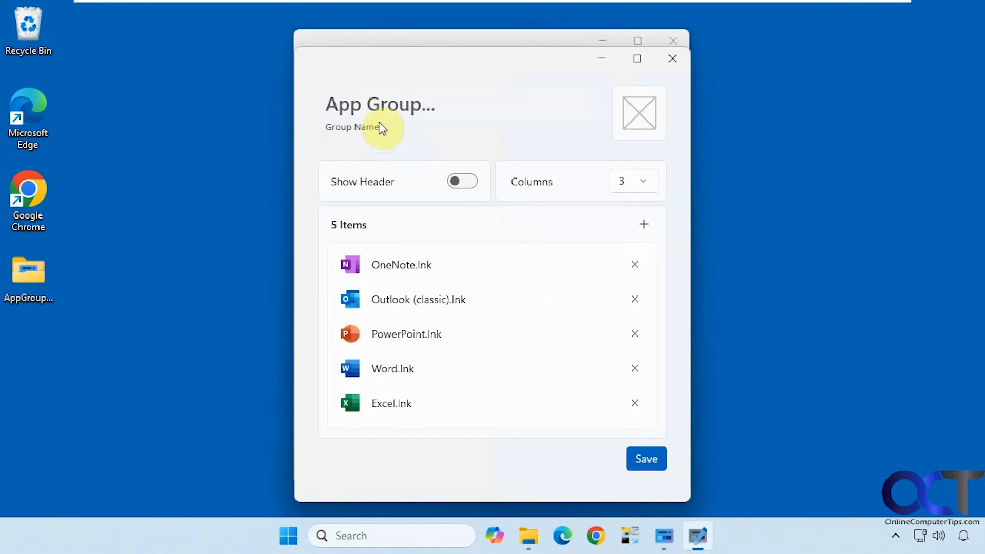
Name the new group 'Office 365' and bring up its icon type choices.
text(Offic)
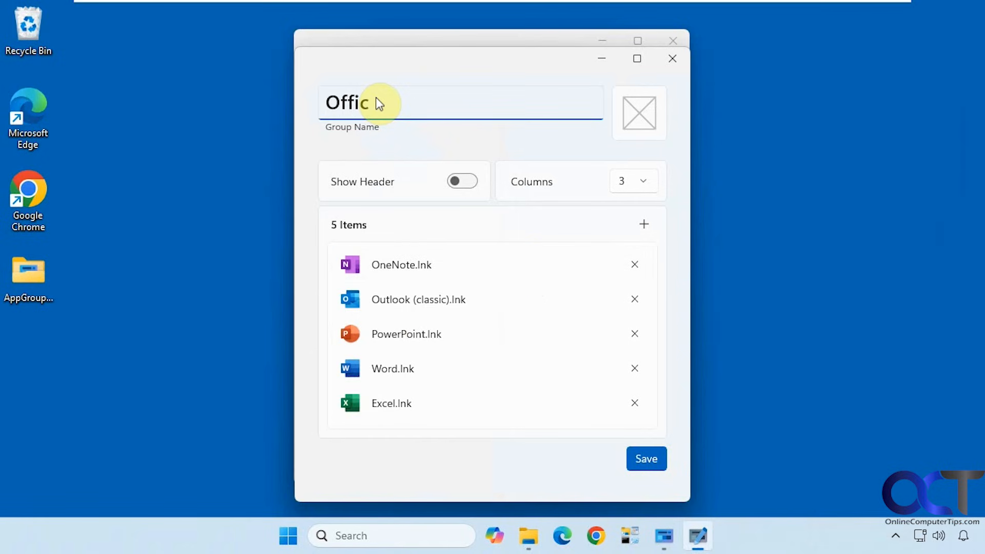
text(365)
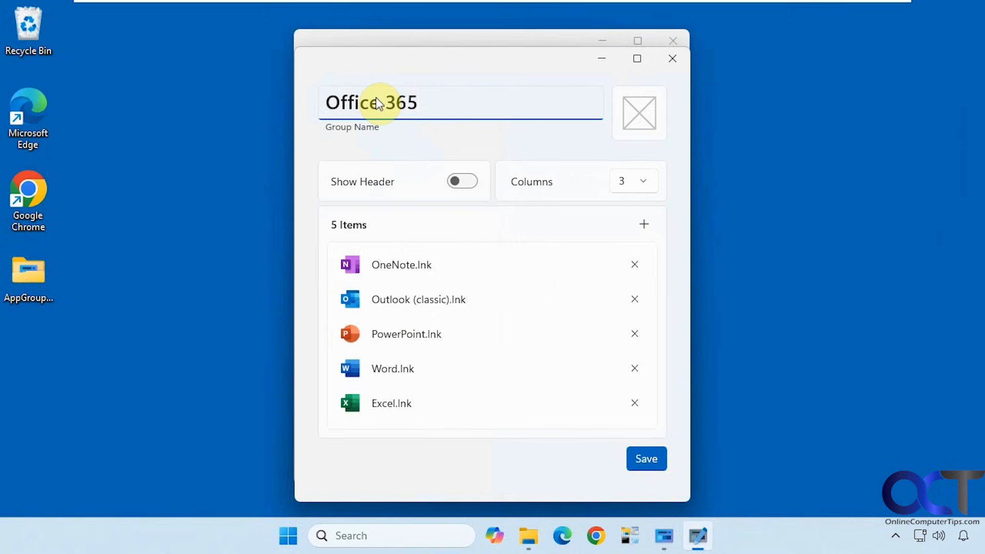
click(639, 113)
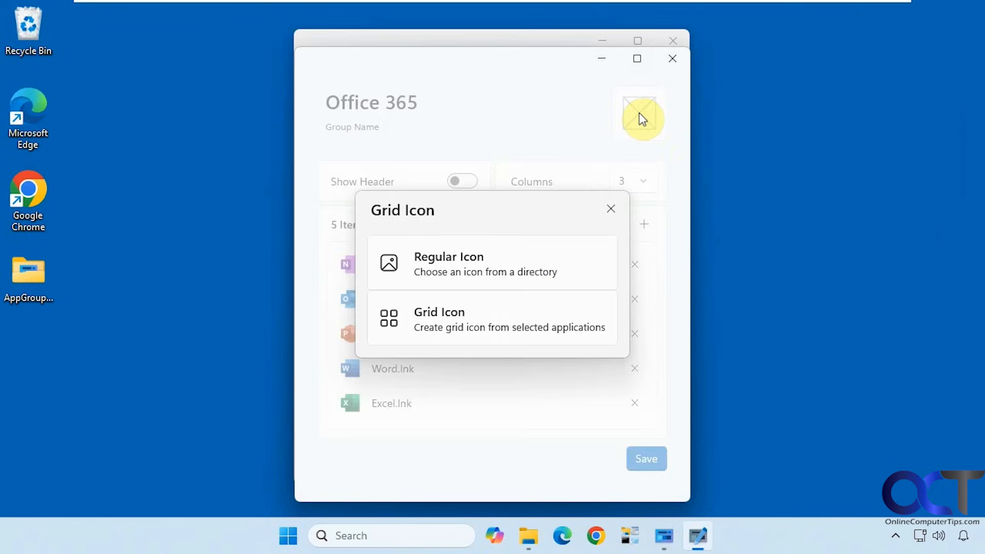
mouse_move(587, 495)
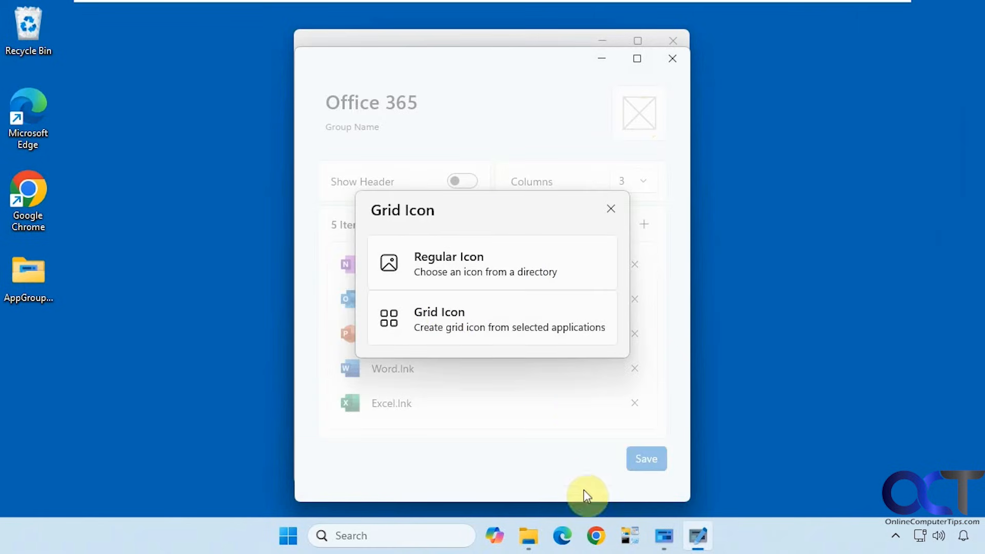
mouse_move(629, 538)
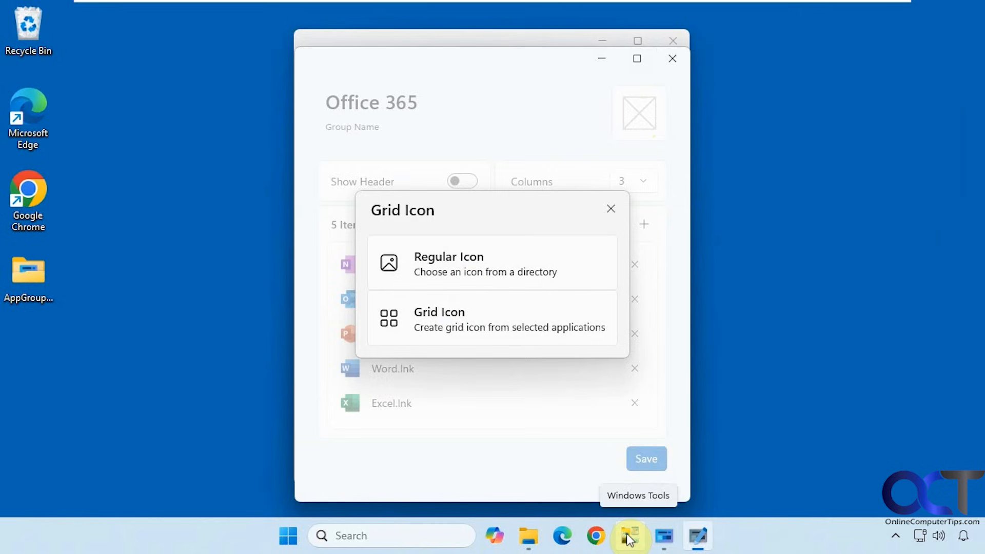
mouse_move(546, 314)
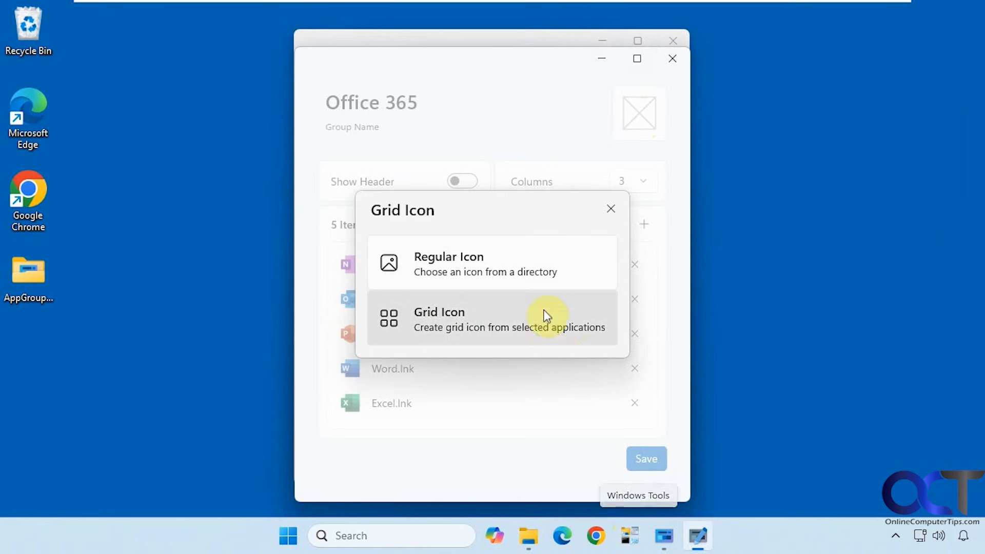
mouse_move(499, 271)
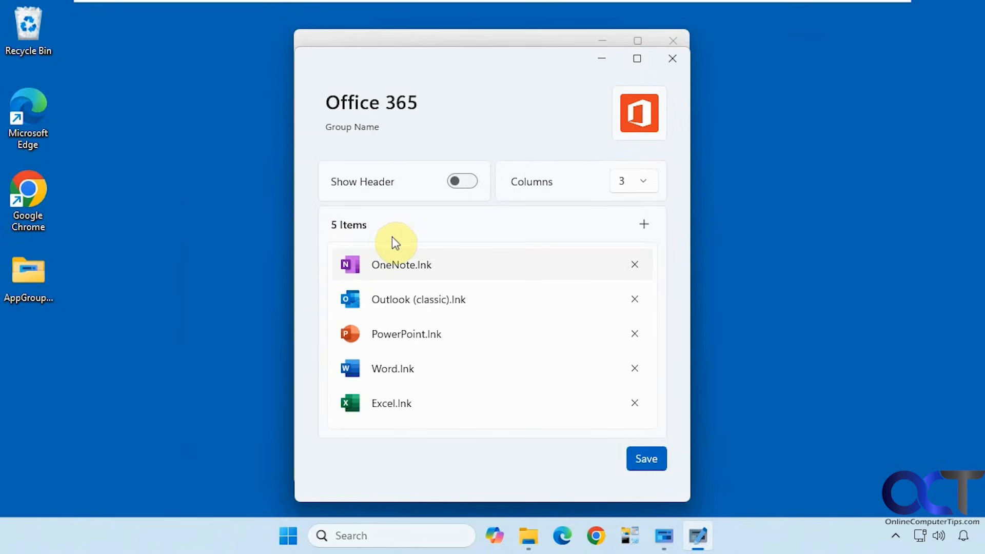
mouse_move(610, 124)
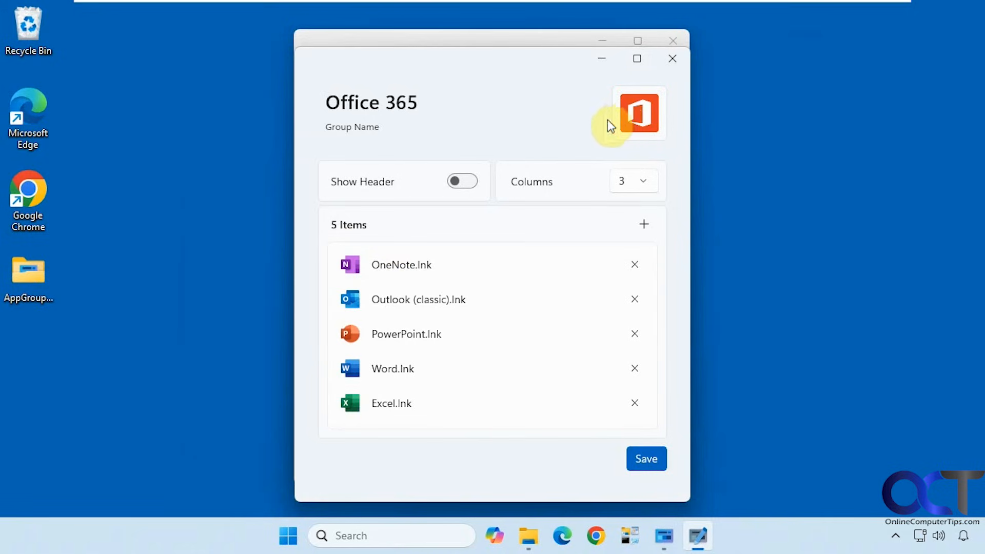
mouse_move(596, 193)
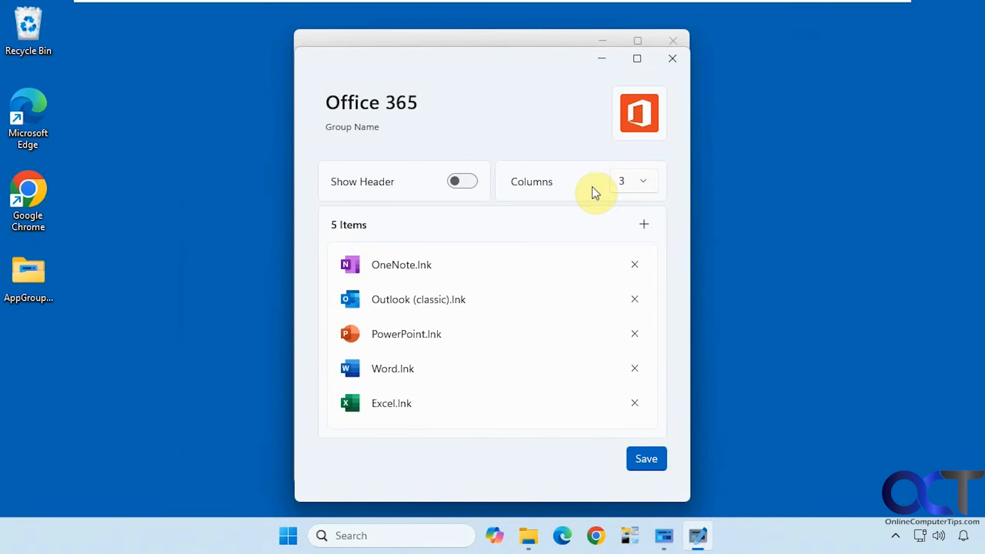
mouse_move(572, 163)
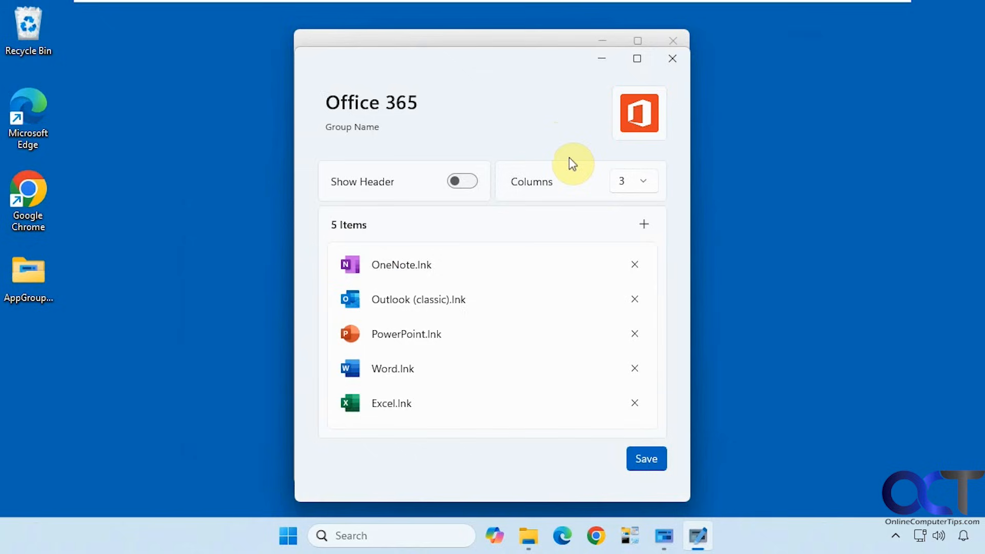
Save the Office 365 group with the Office logo as its icon.
click(645, 458)
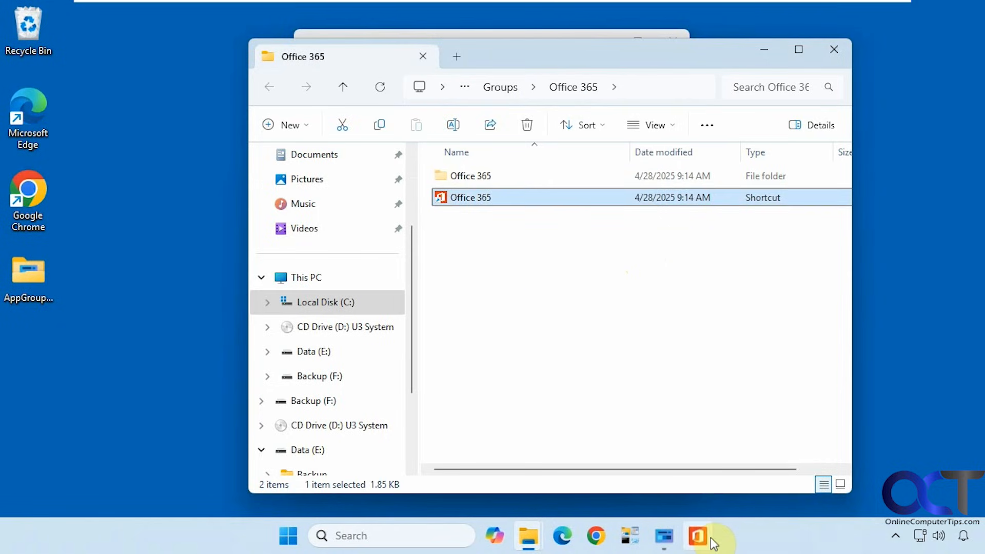
Pin the Office 365 group shortcut to the taskbar.
click(699, 535)
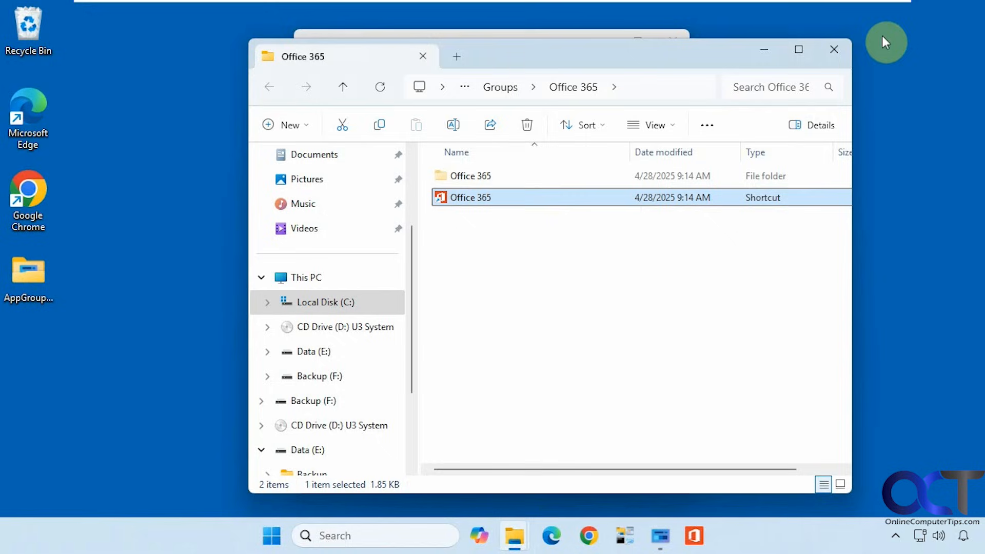
right_click(694, 535)
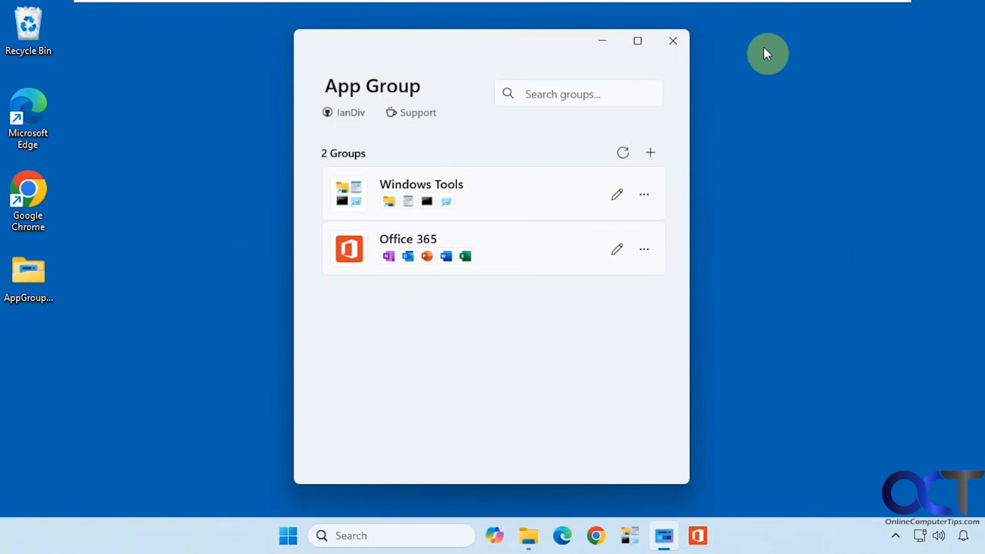
mouse_move(616, 249)
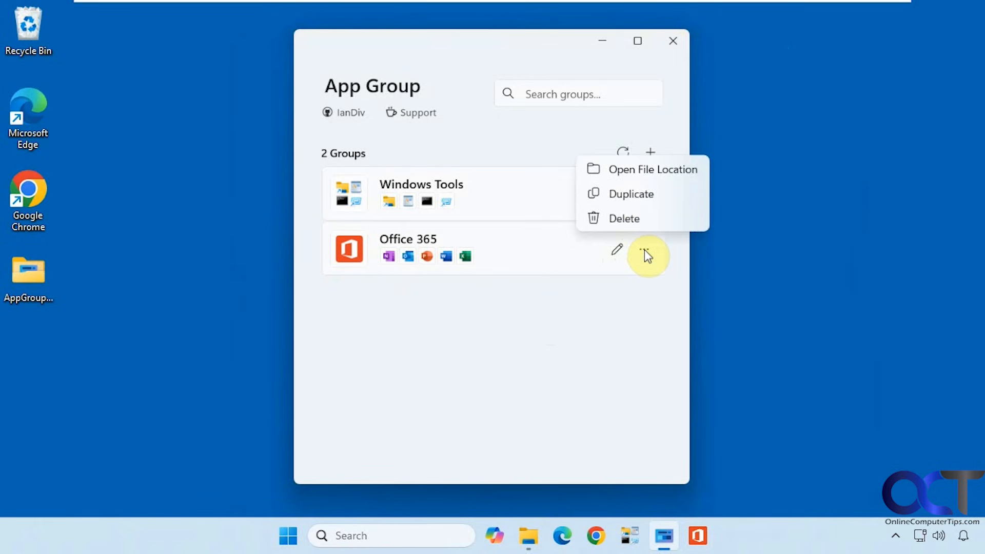
mouse_move(647, 202)
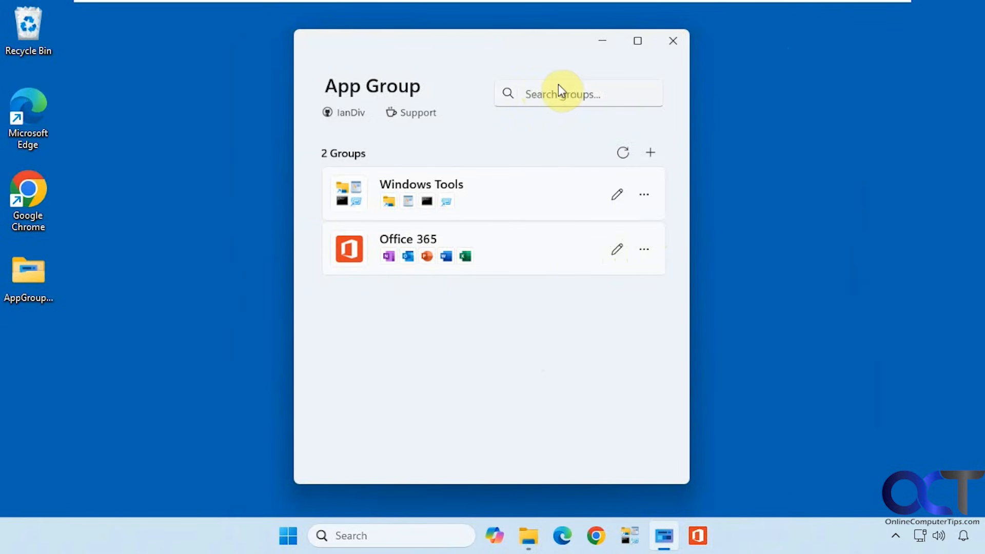
mouse_move(512, 343)
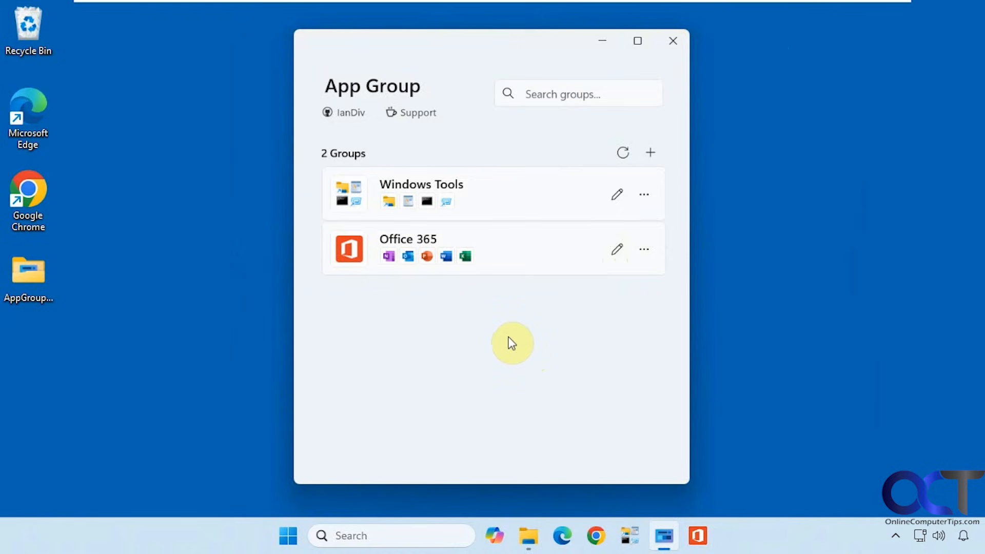
mouse_move(486, 355)
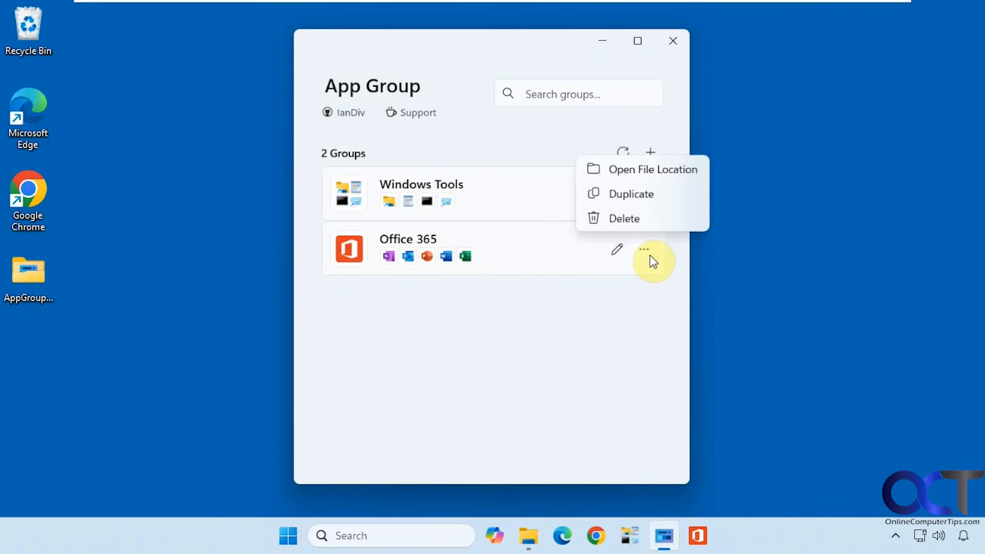
mouse_move(729, 550)
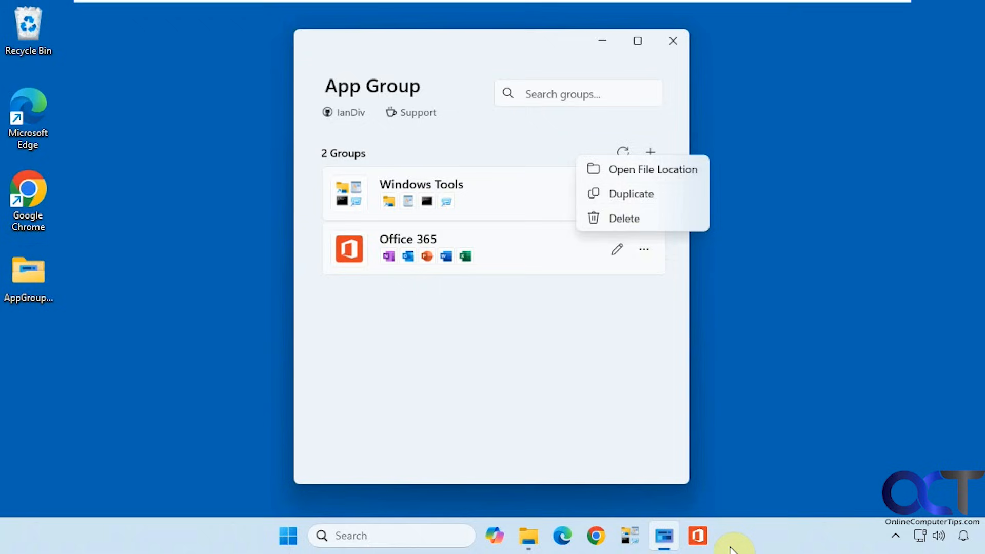
mouse_move(568, 375)
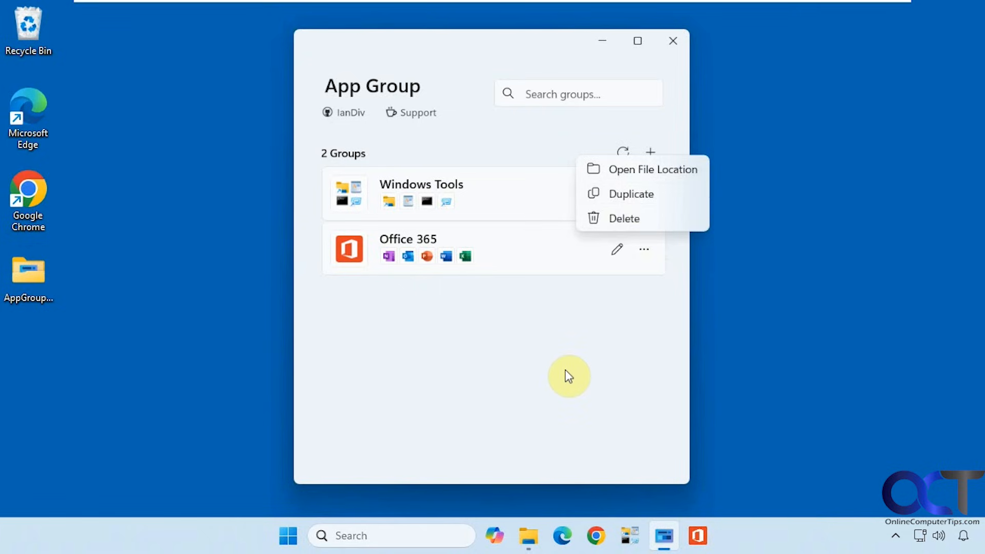
mouse_move(644, 249)
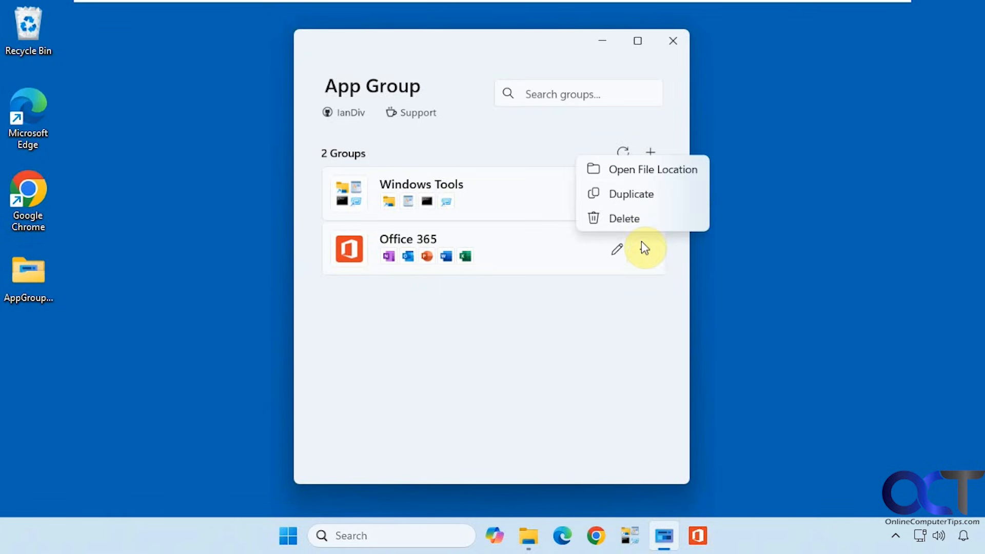
Open the Office 365 group's file location and copy its shortcut onto the desktop.
click(653, 169)
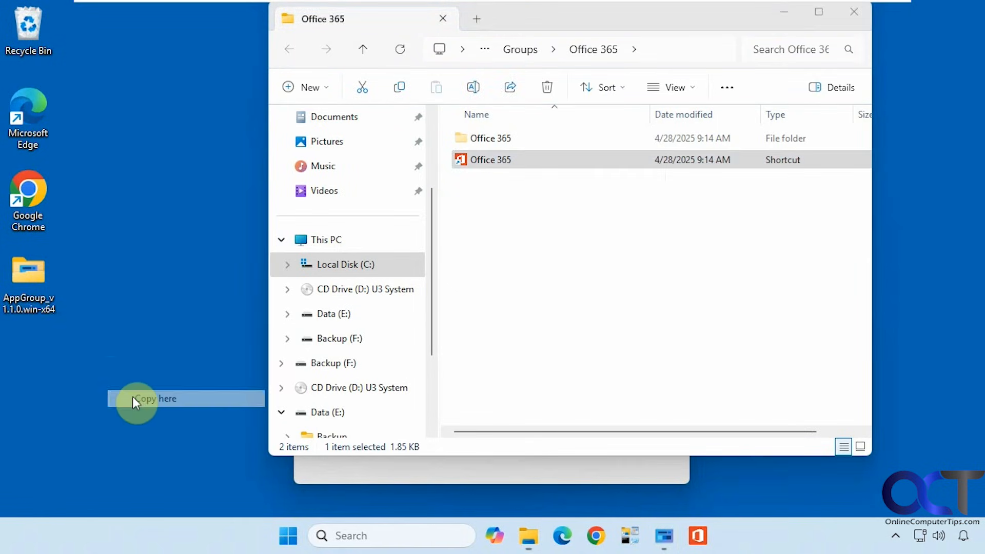
click(153, 398)
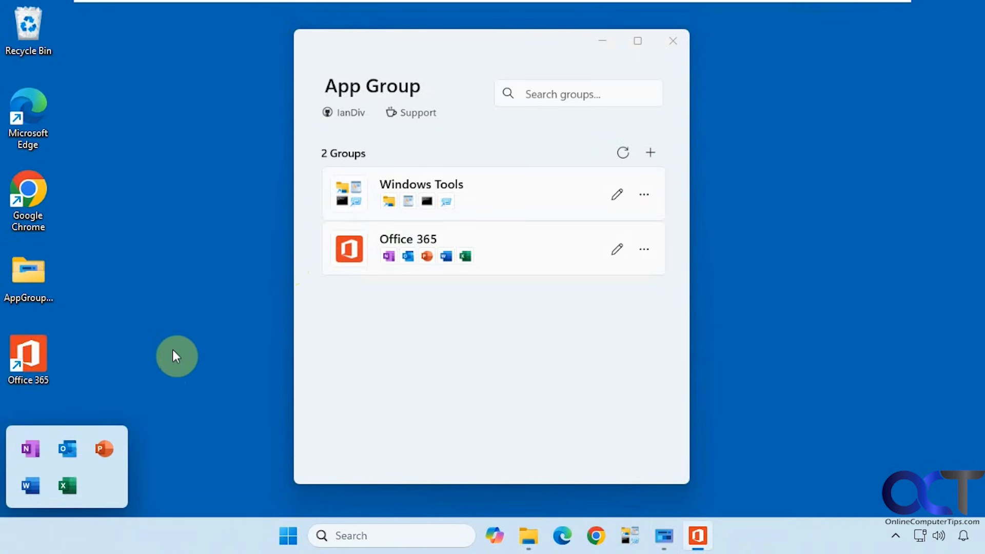
mouse_move(168, 356)
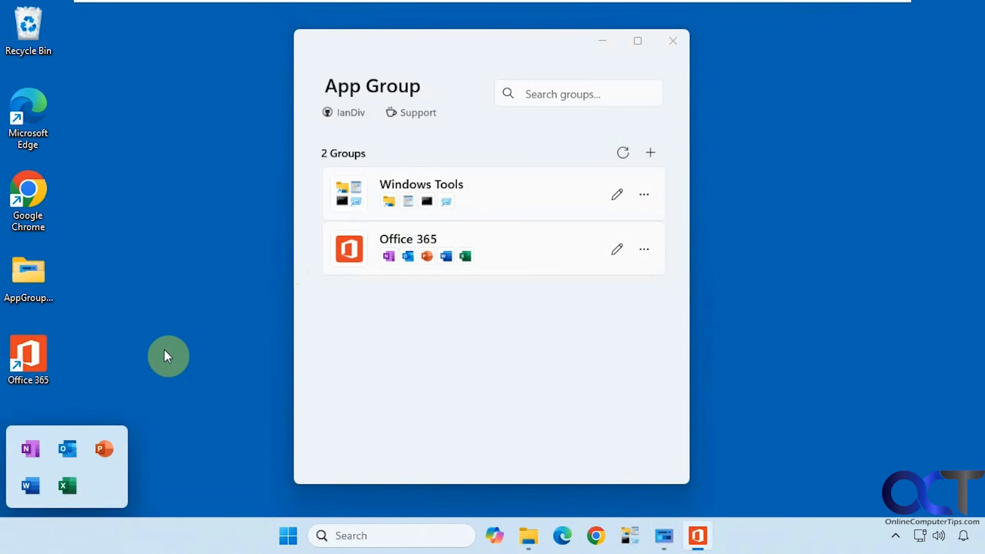
mouse_move(475, 347)
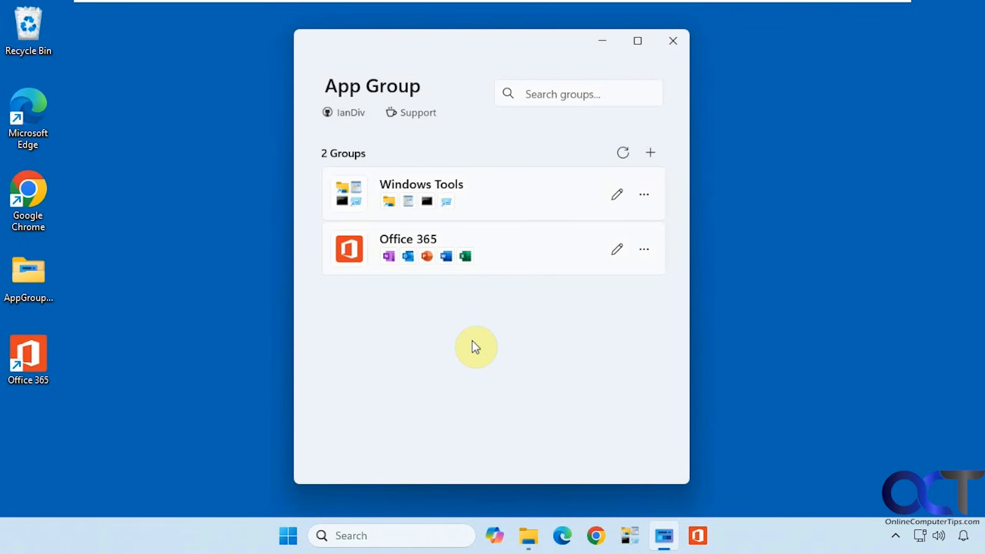